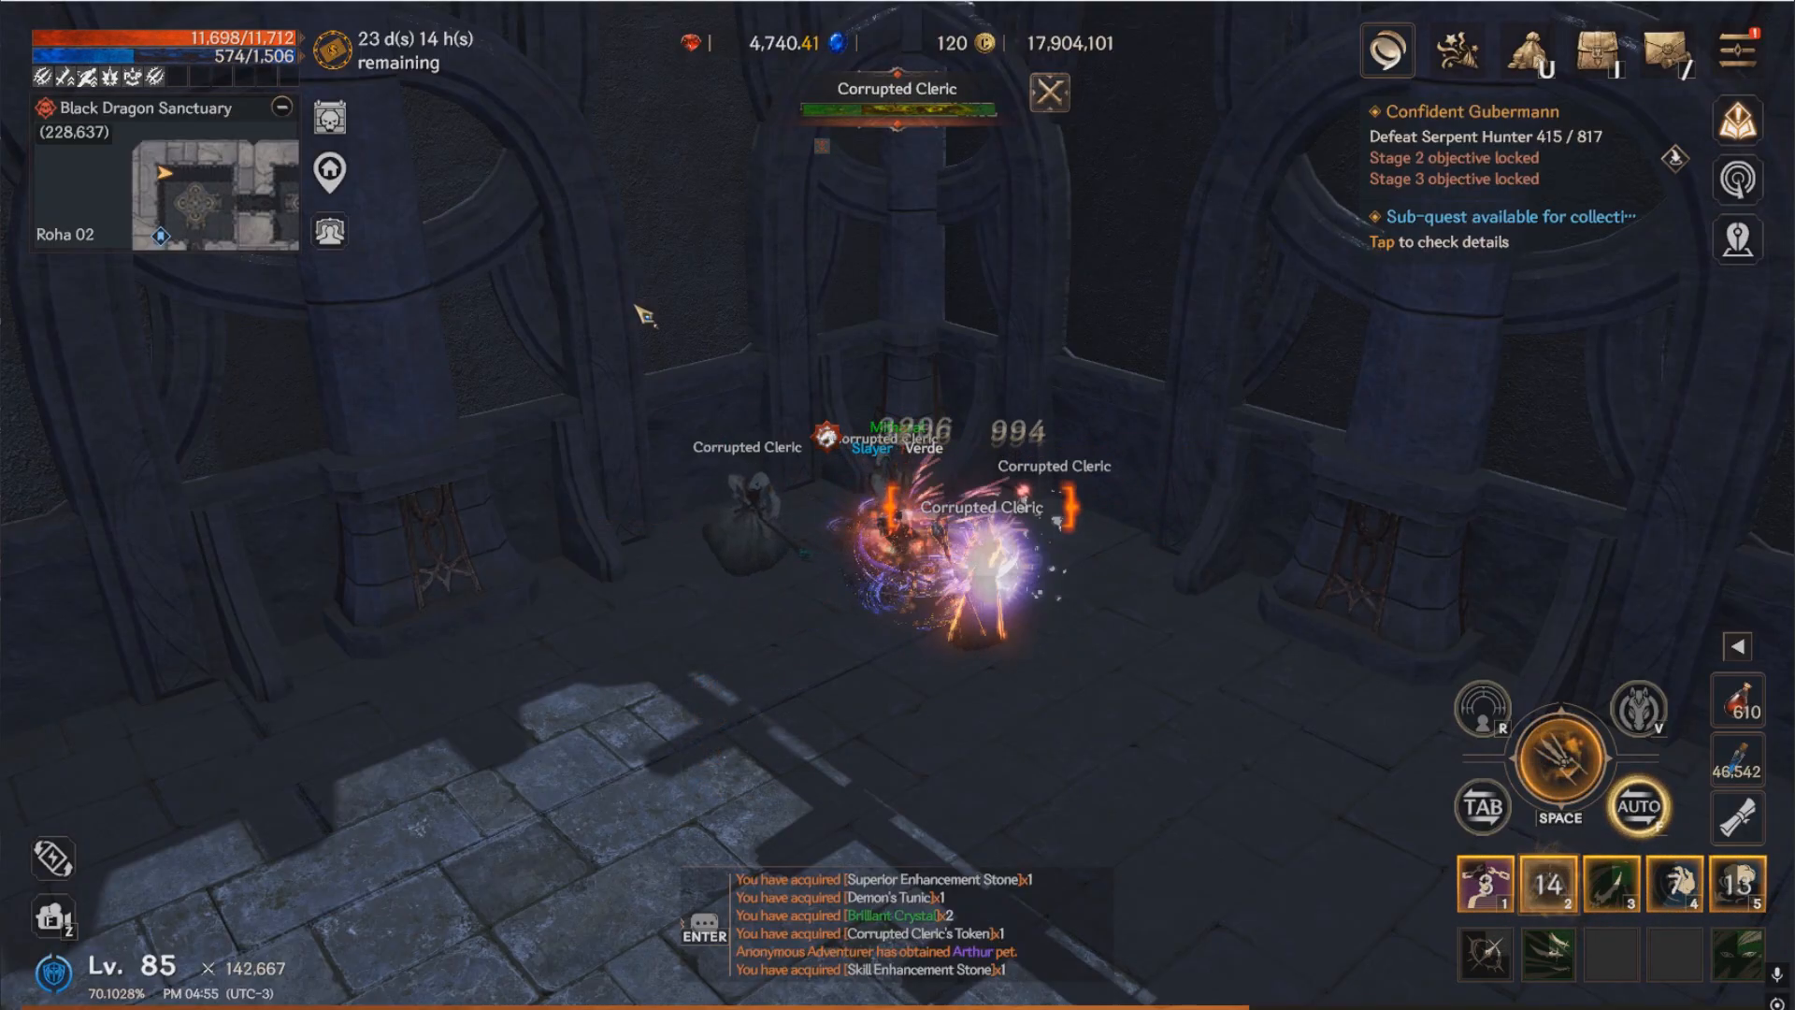
- Focus the Notepad editor beside the game's stat window
{"action": "left_click", "coordinate": [1548, 883]}
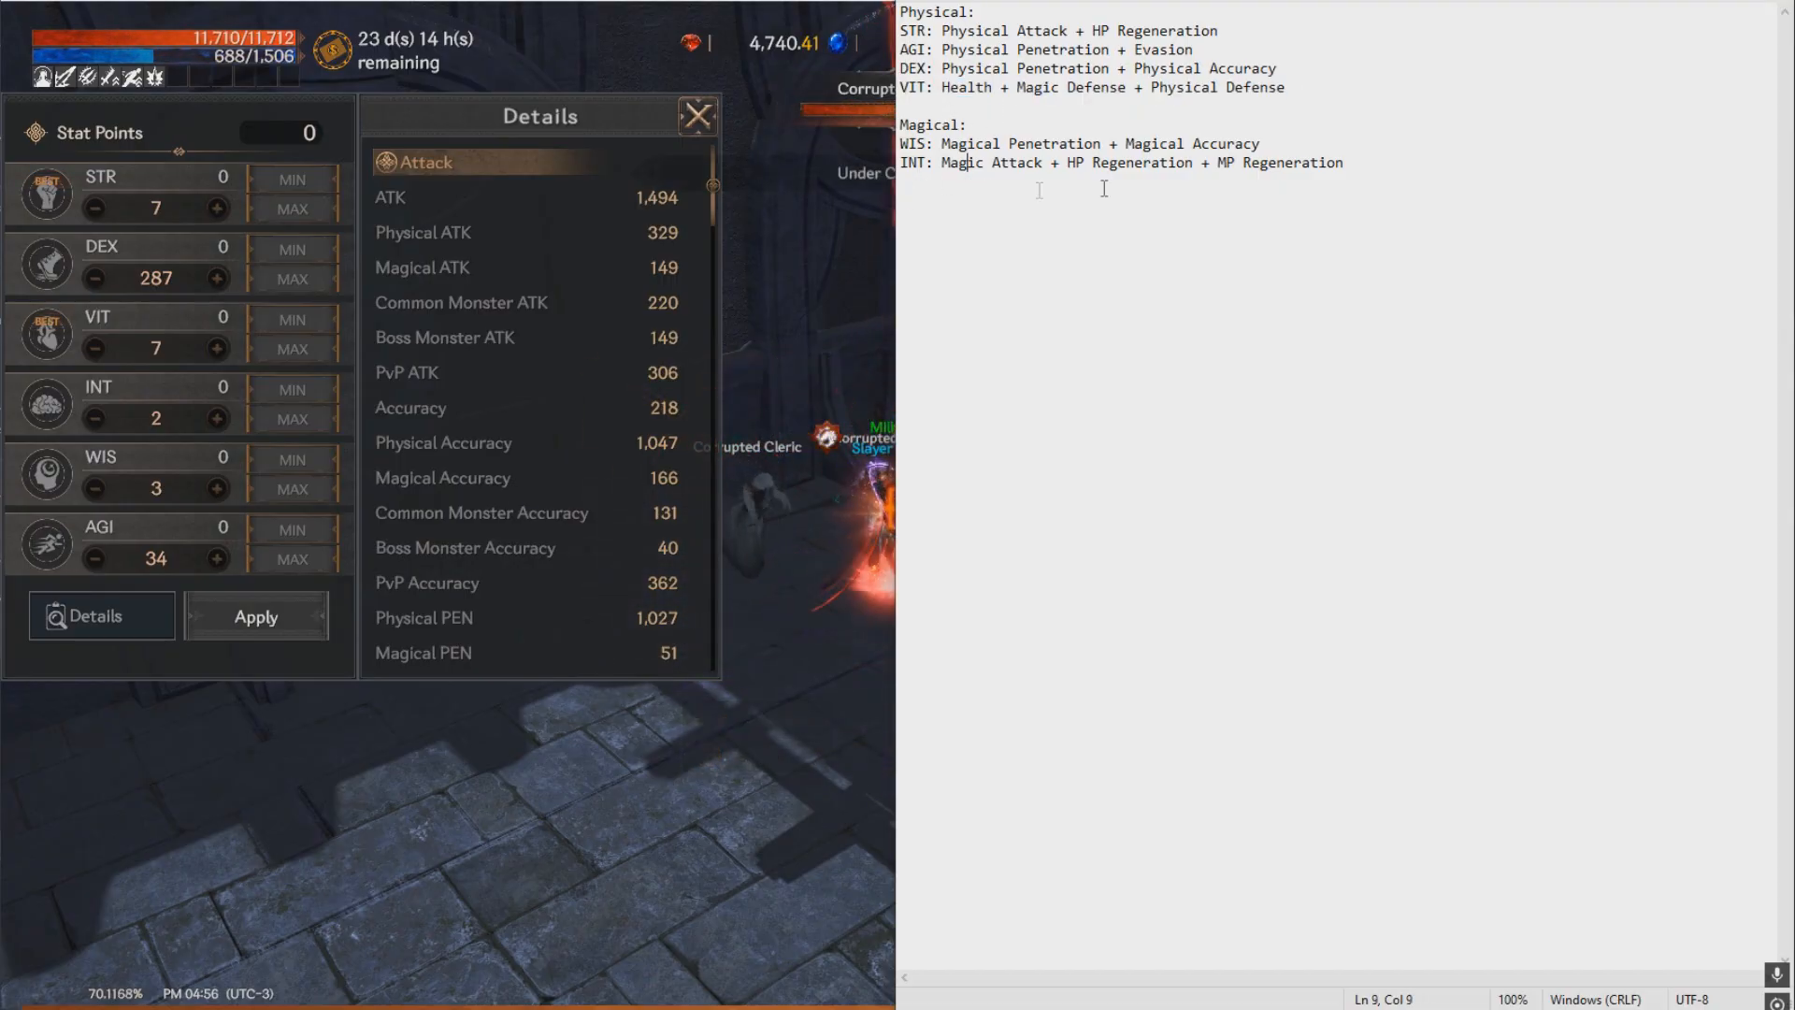
- Enter 'VIT: Health + Magic Defense + Physical Defense' on a new line under INT
{"action": "type", "text": "VIT: Health + Magic Defense + Physical Defense"}
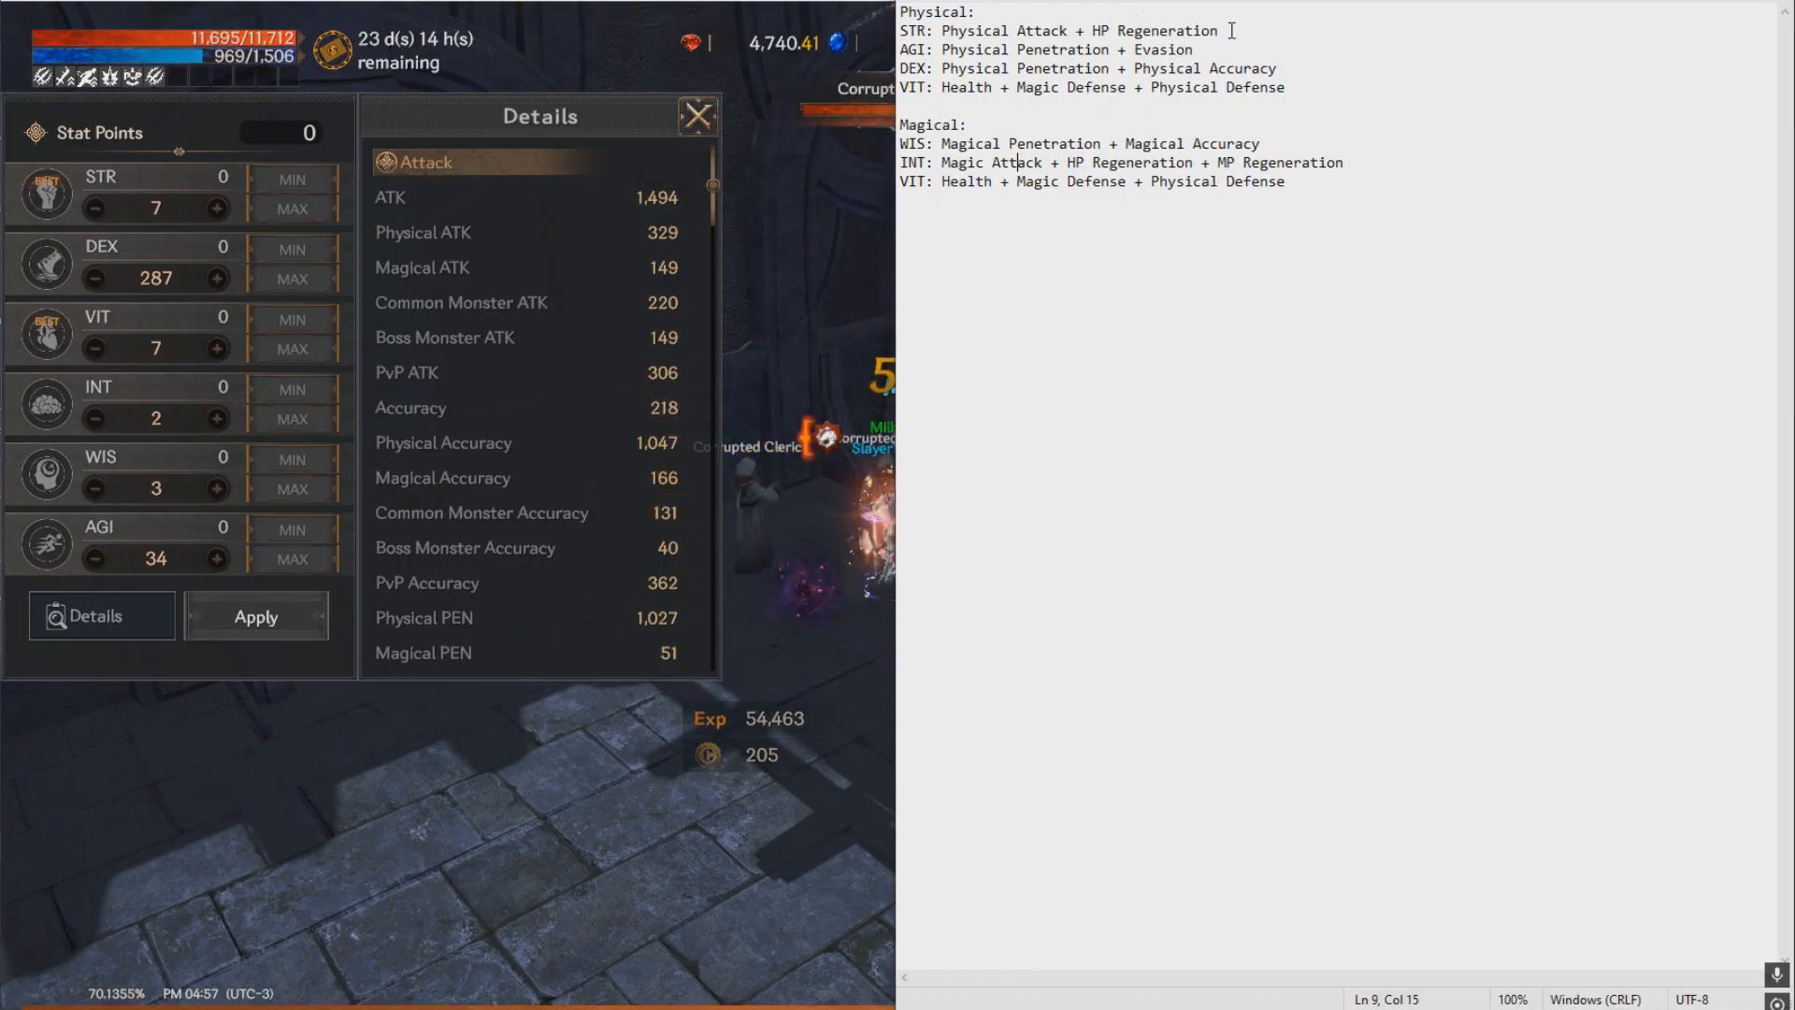
{"action": "double_click", "coordinate": [1156, 31]}
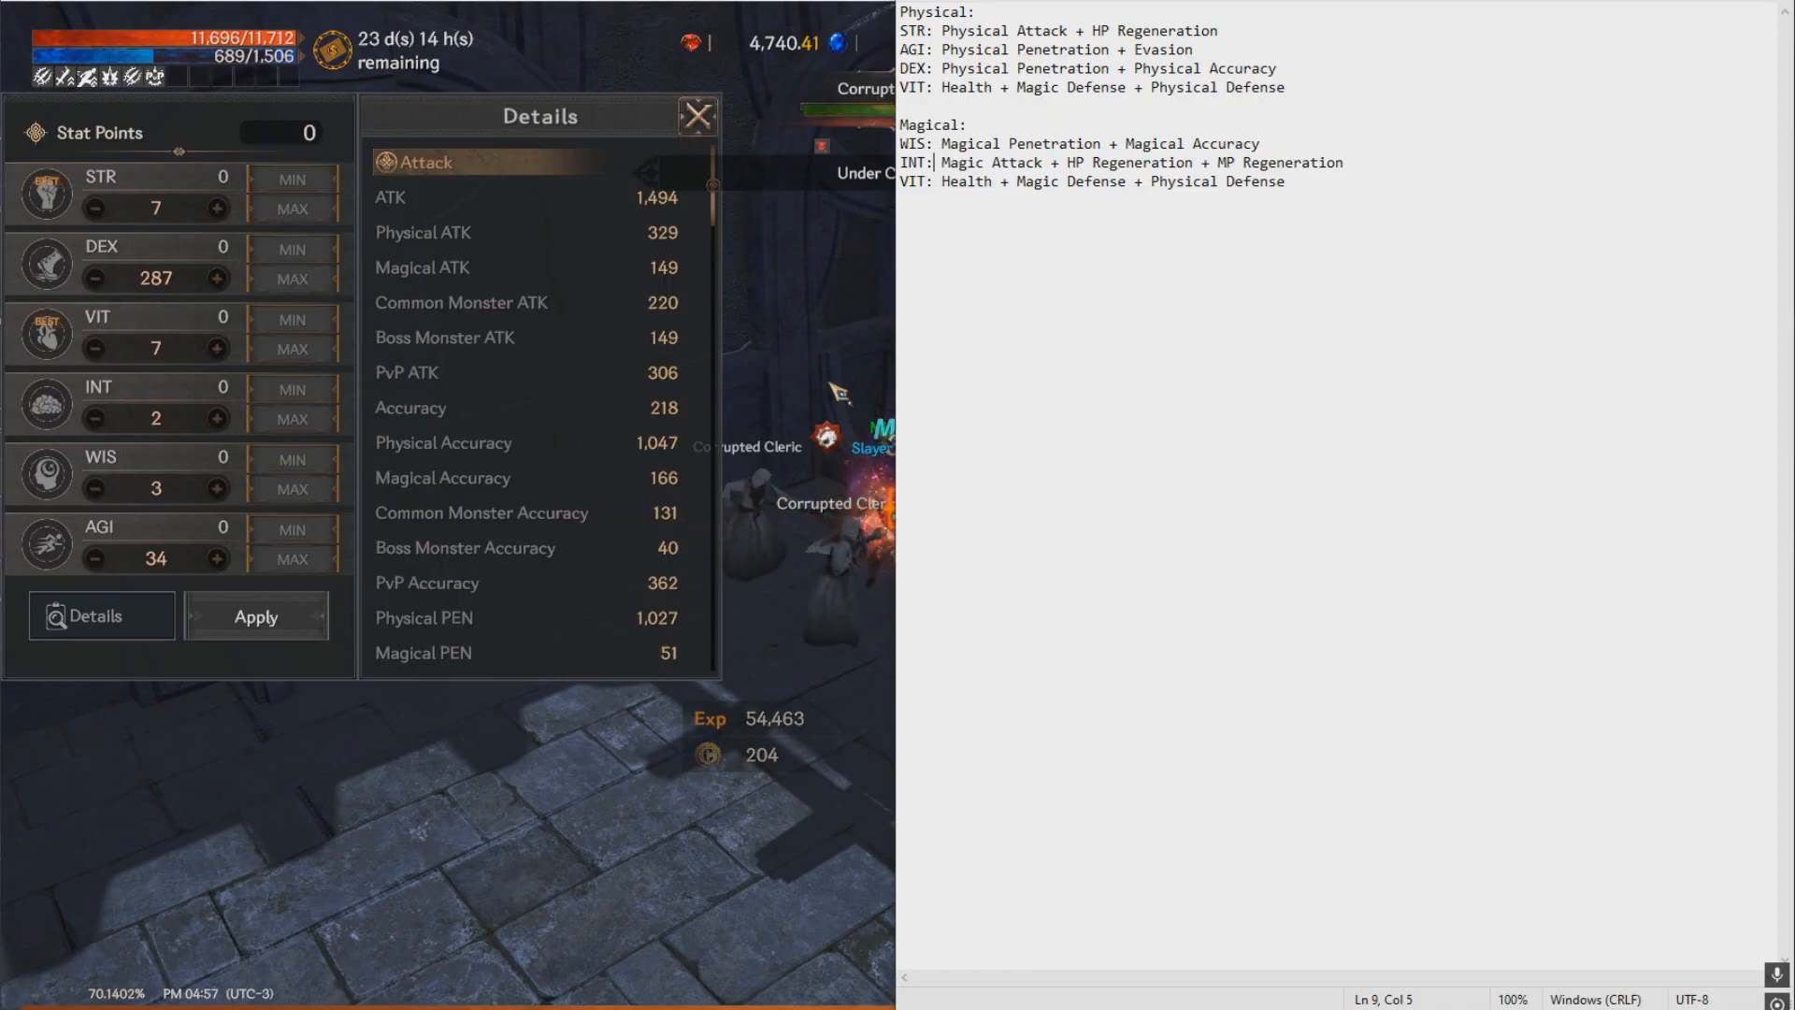
{"action": "double_click", "coordinate": [1290, 162]}
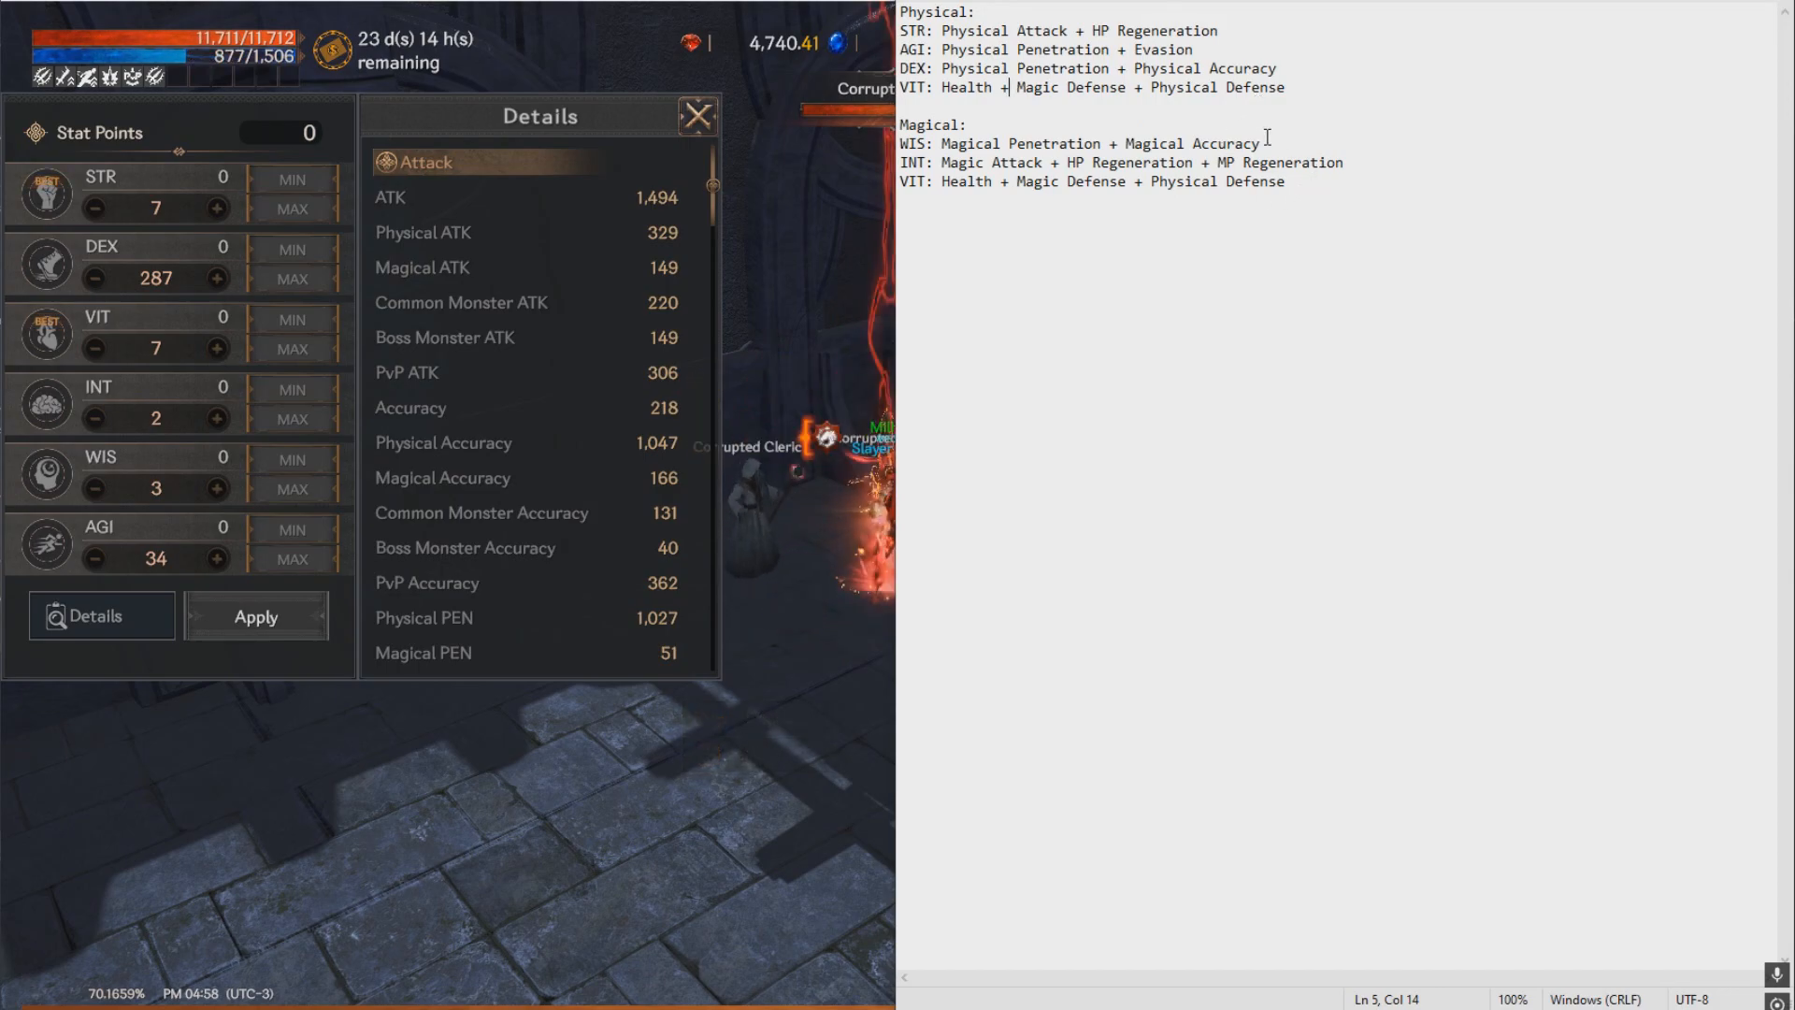
{"action": "double_click", "coordinate": [1191, 143]}
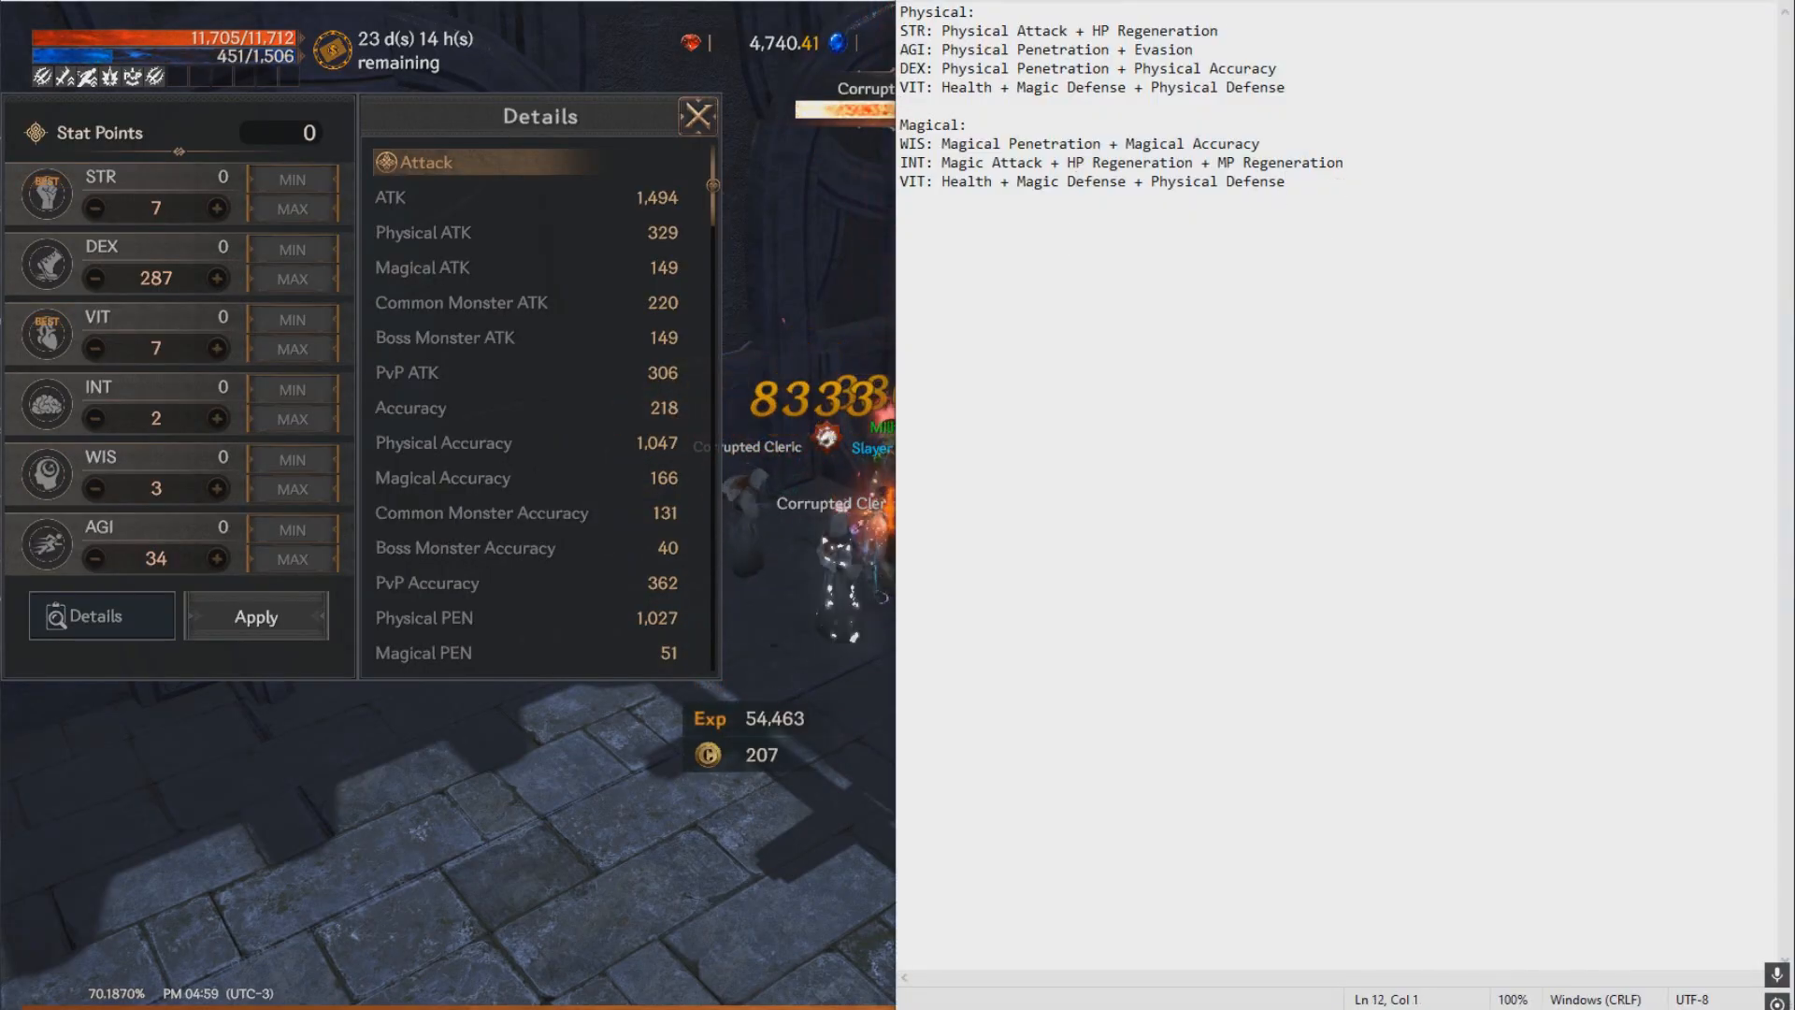
- Write the lines 'im lvl 85' and 'target lvl 80' below the stats, then select both
{"action": "type", "text": "target vl"}
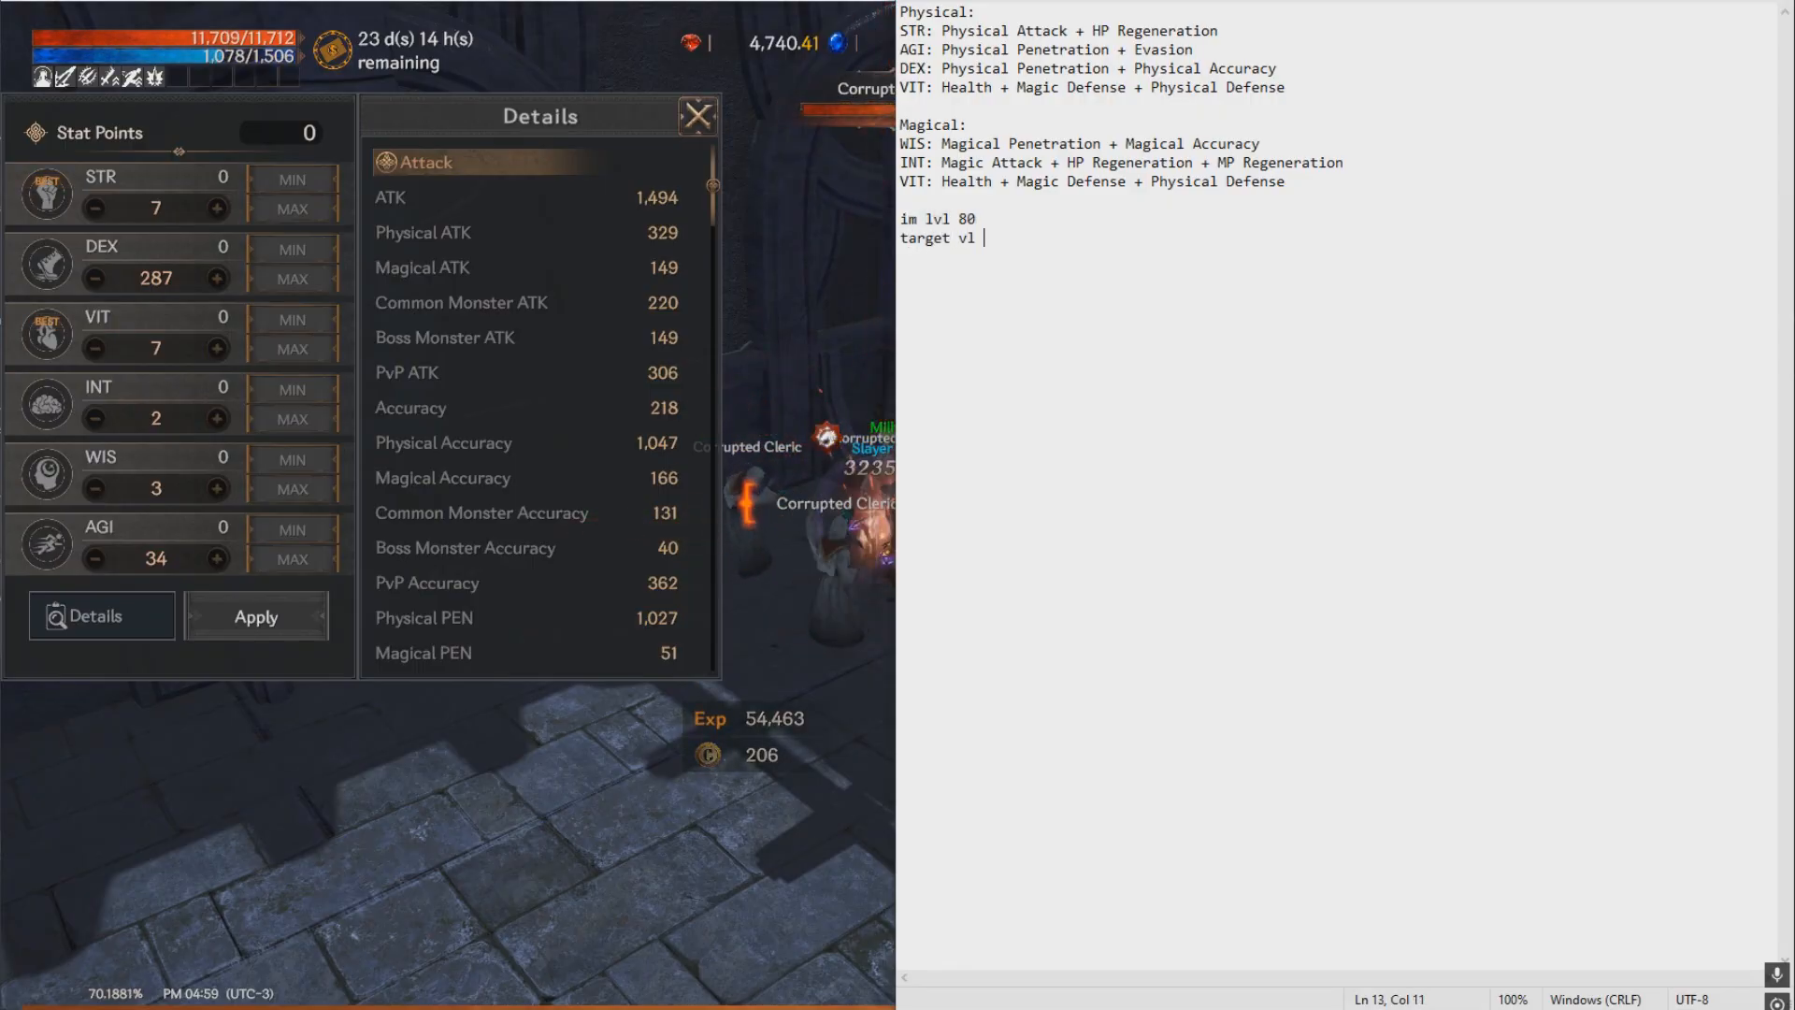
{"action": "type", "text": "85"}
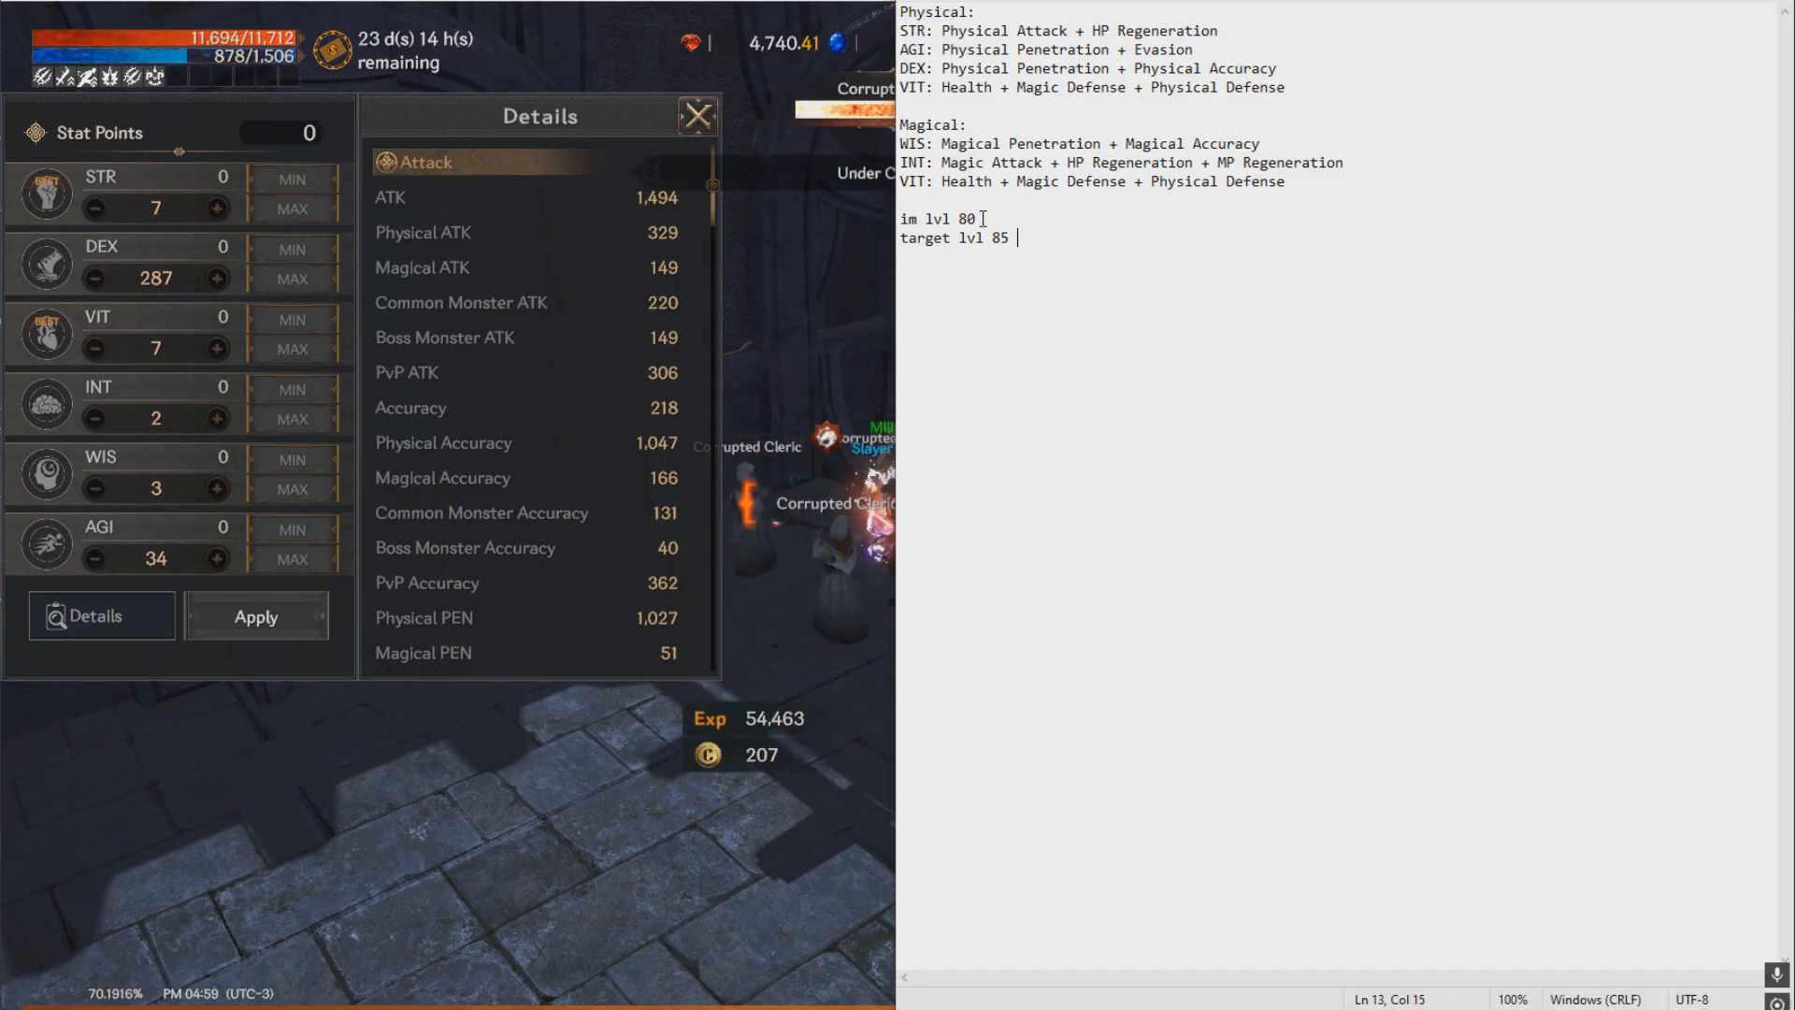
{"action": "type", "text": "5"}
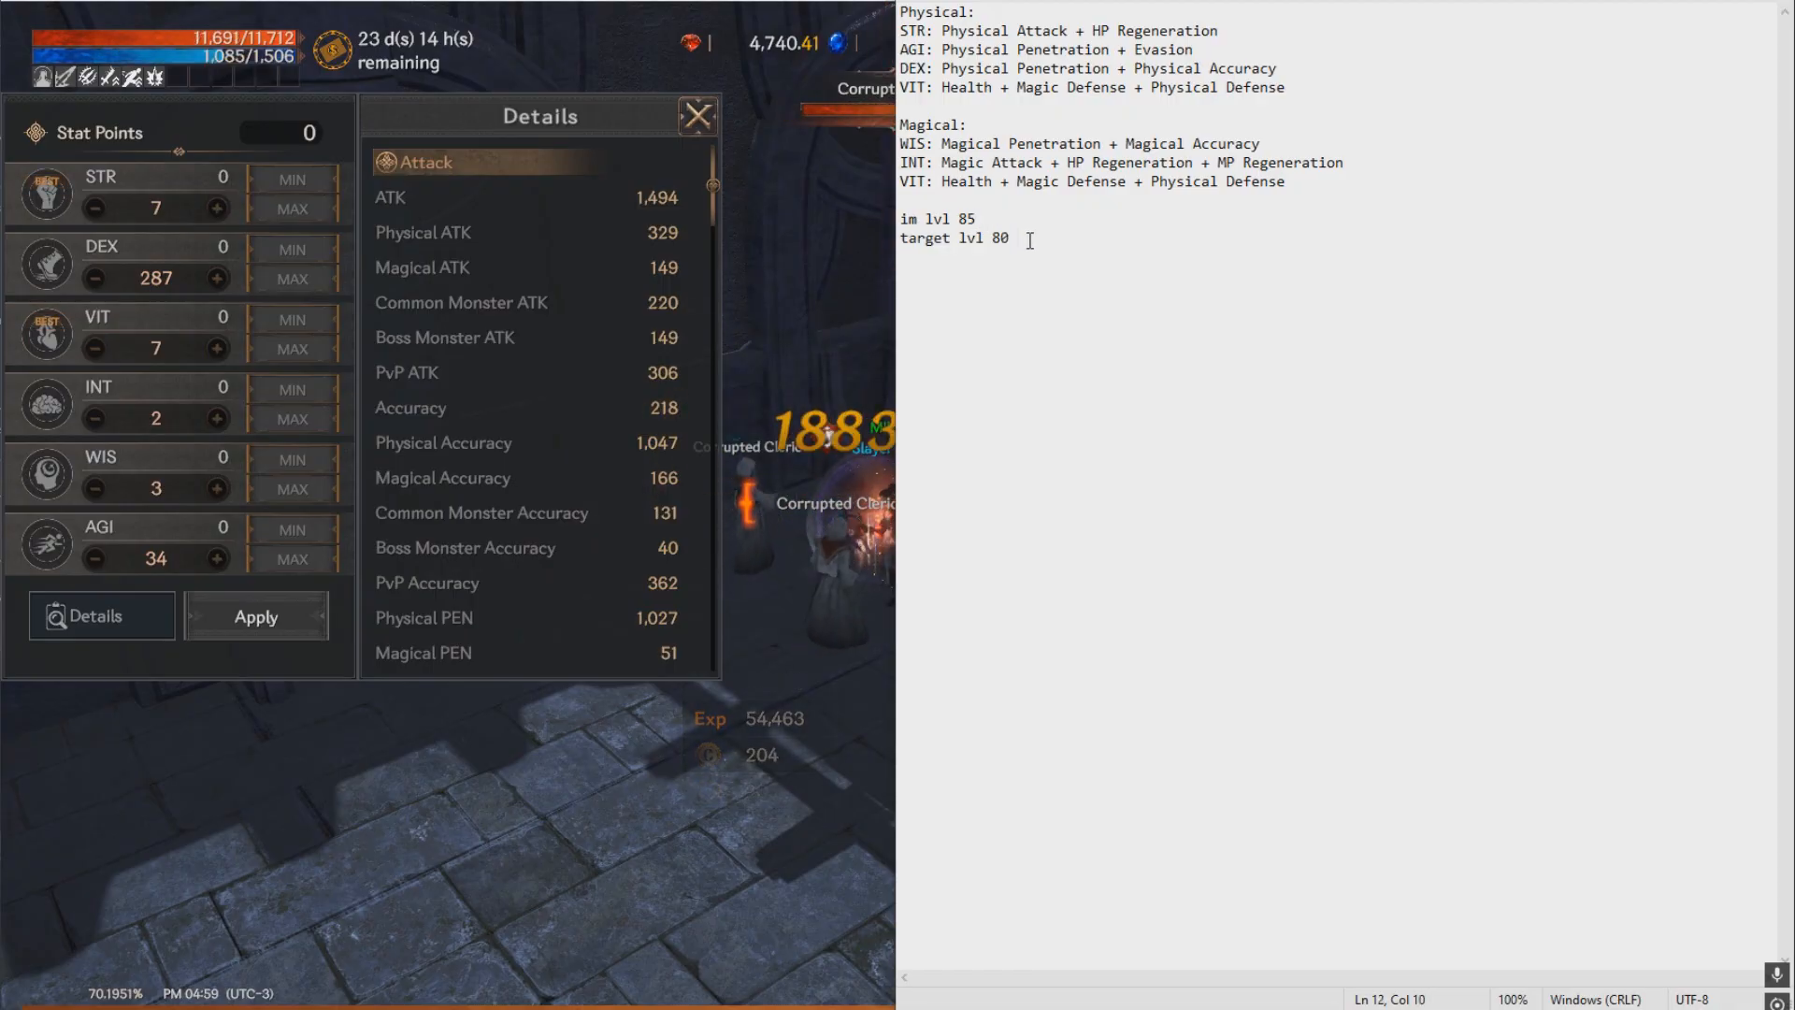
{"action": "left_click_drag", "start_coordinate": [904, 218], "coordinate": [1016, 237]}
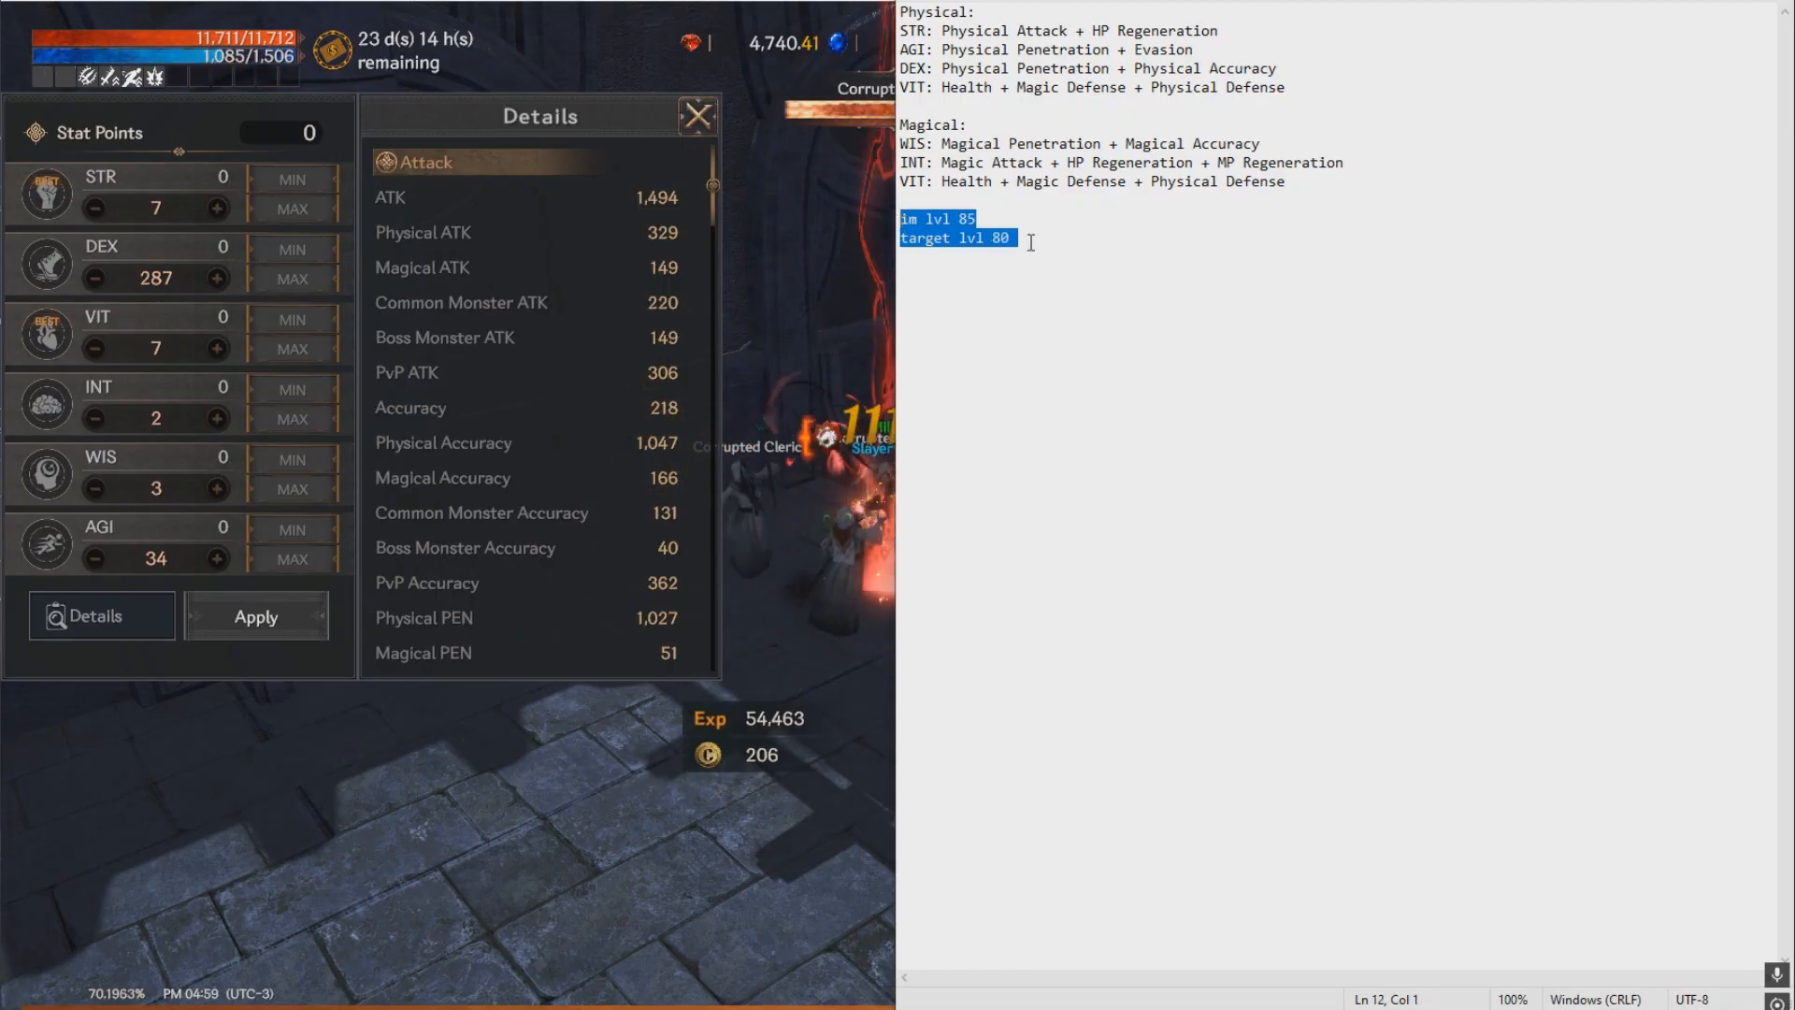